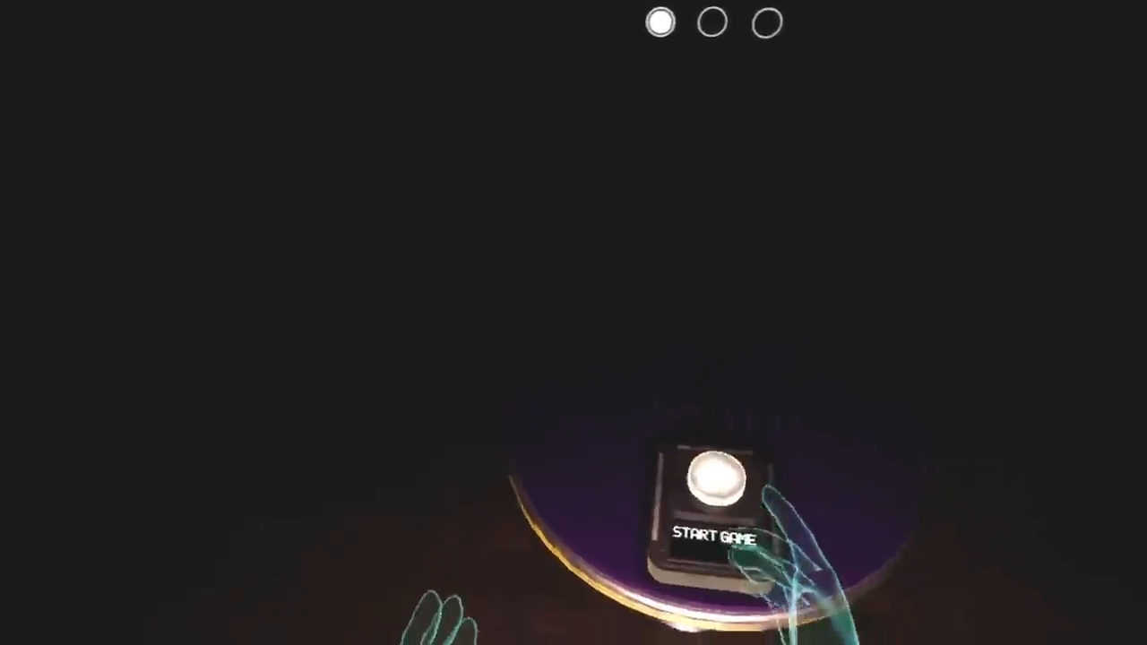
left_click(715, 483)
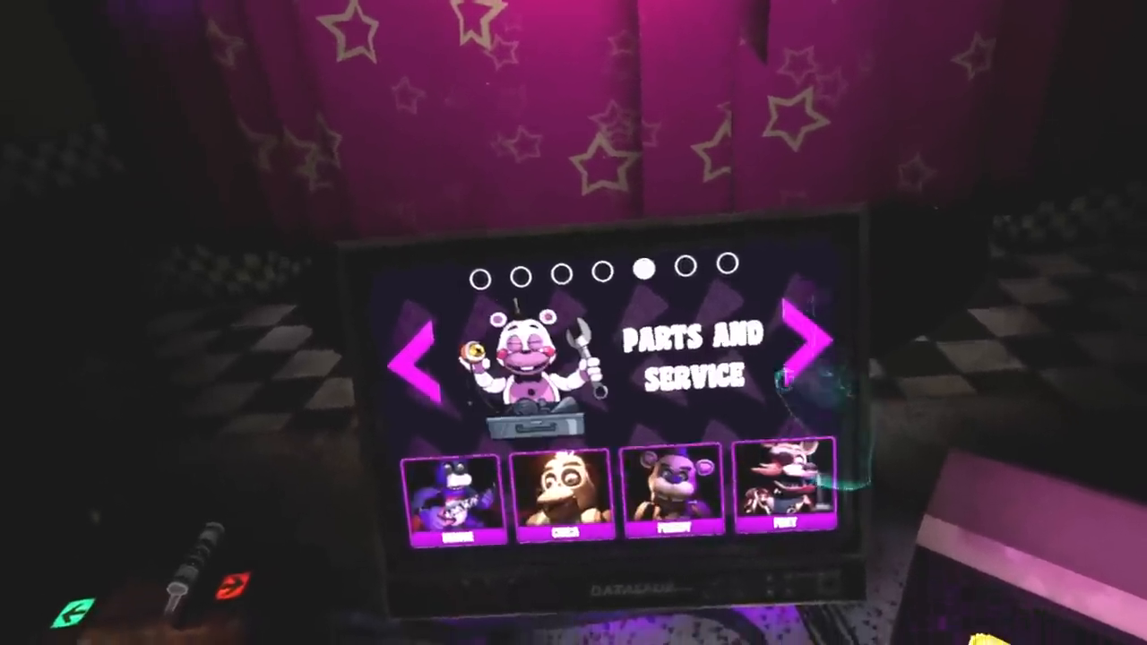
left_click(811, 349)
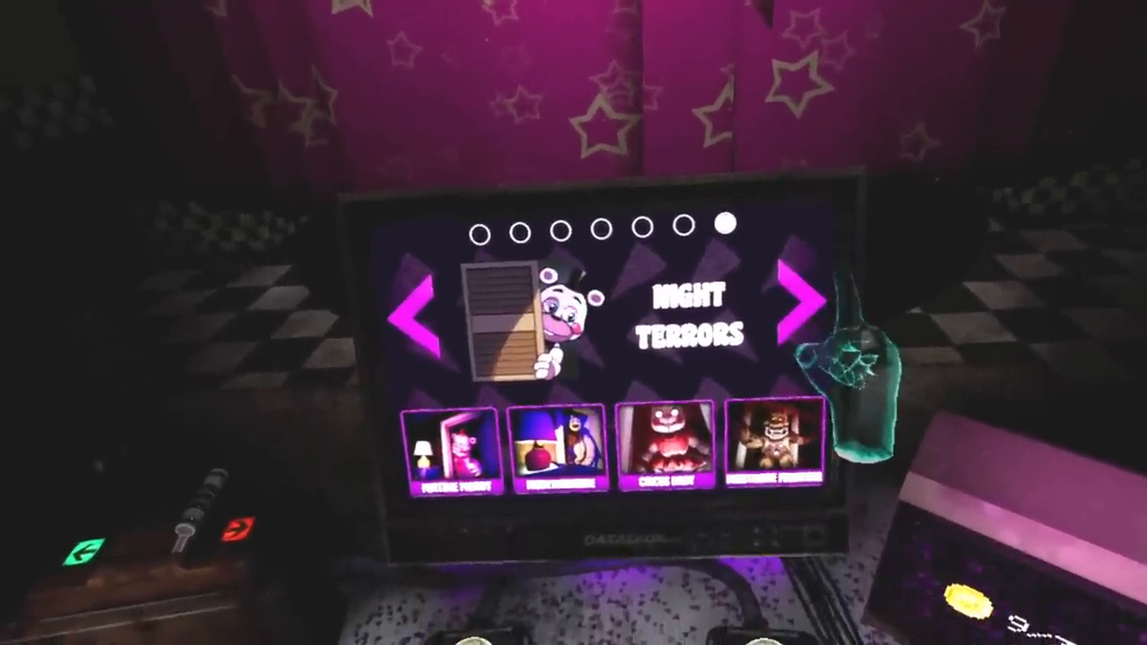